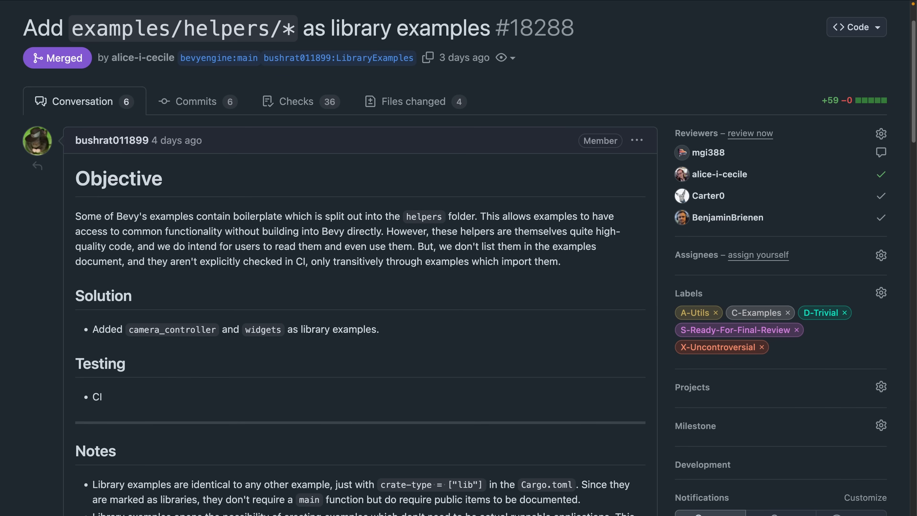
pyautogui.moveTo(292, 211)
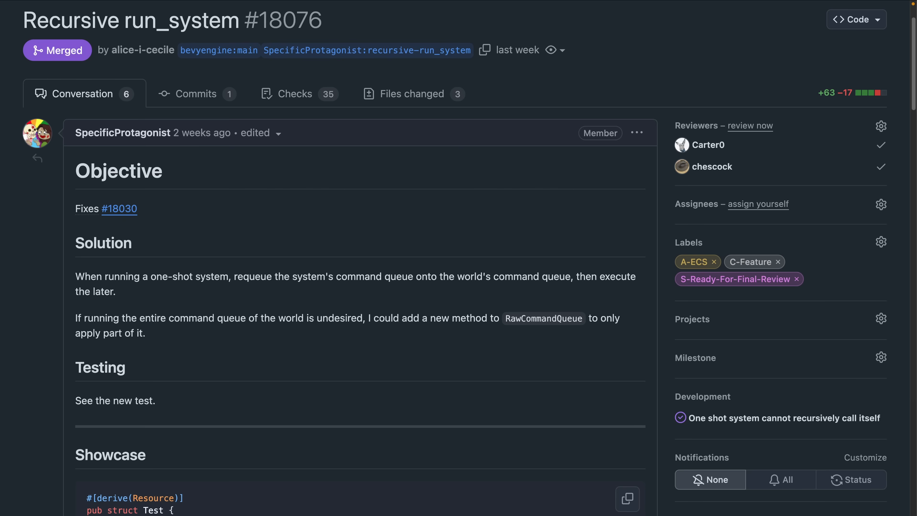
# Review PR #18076's Showcase code, then show PR #18202 'Add Saturation trait to bevy_color'.
pyautogui.scroll(-3)
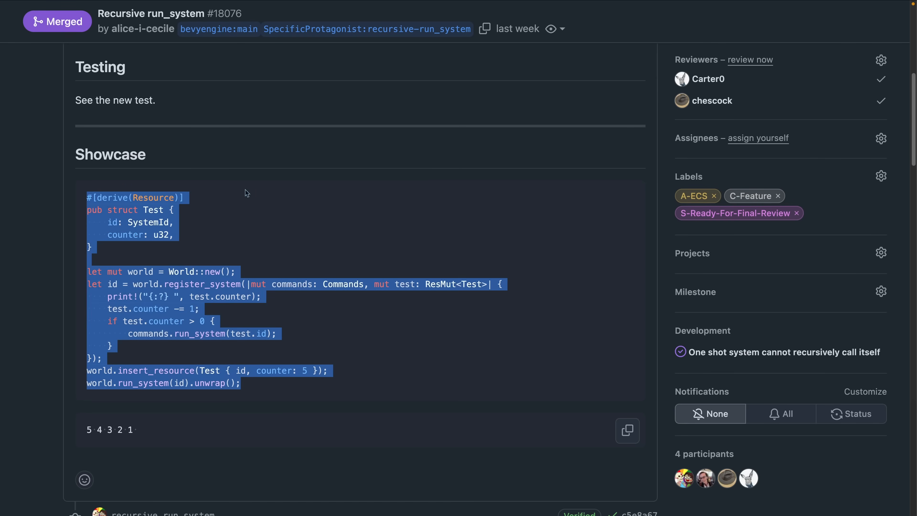
pyautogui.click(250, 202)
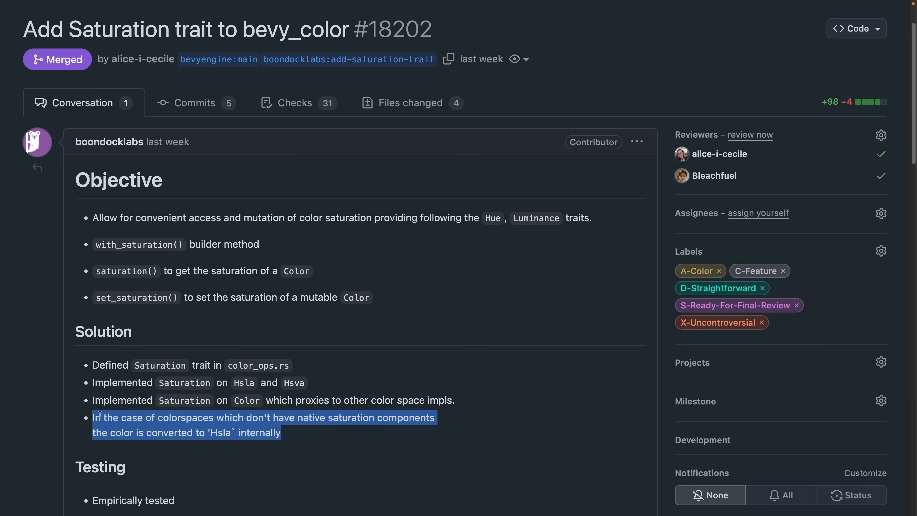
pyautogui.moveTo(303, 435)
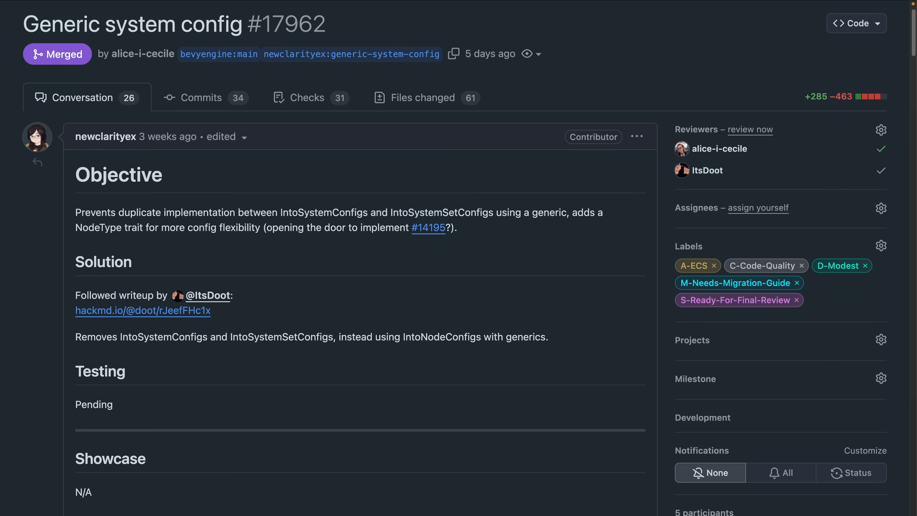
# Show merged PR #17962 'Generic system config' with its Objective, Solution and Testing sections.
pyautogui.click(427, 227)
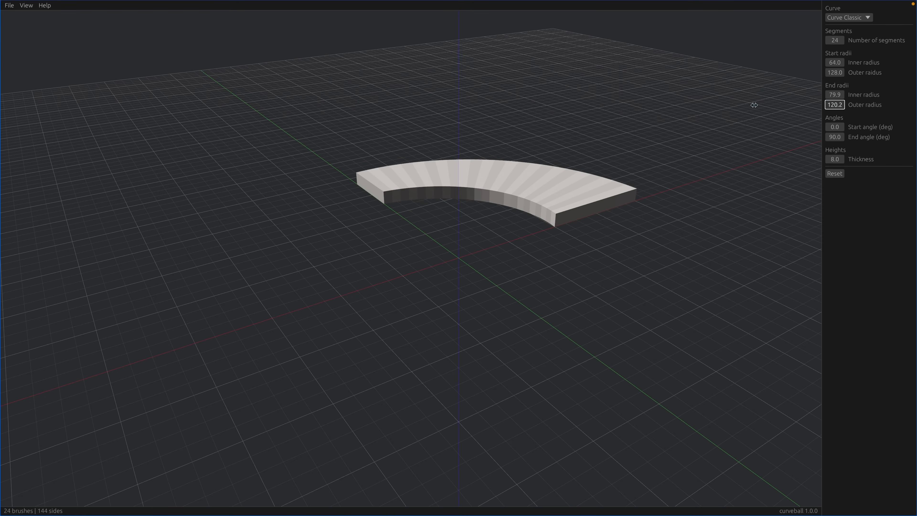
# Switch the curve to an Extrusion with a Circle profile revolved 90 degrees over 24 segments.
pyautogui.click(848, 18)
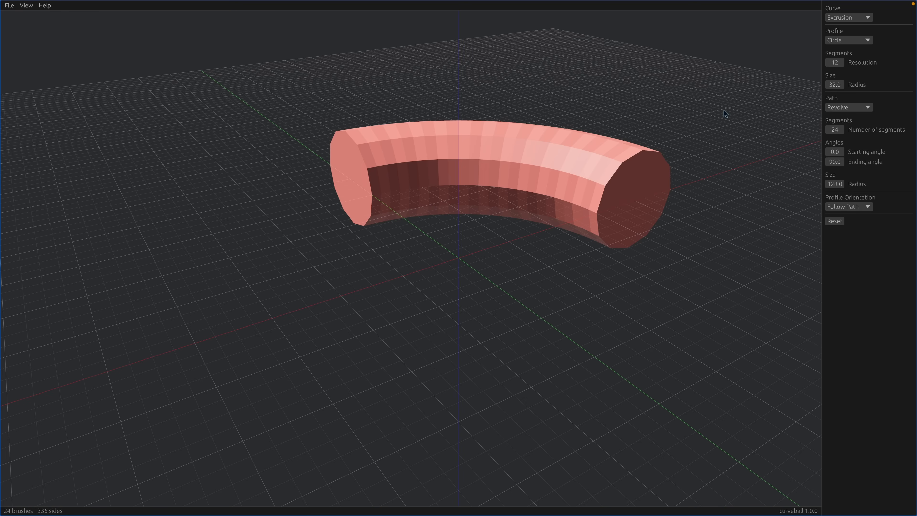
pyautogui.moveTo(854, 111)
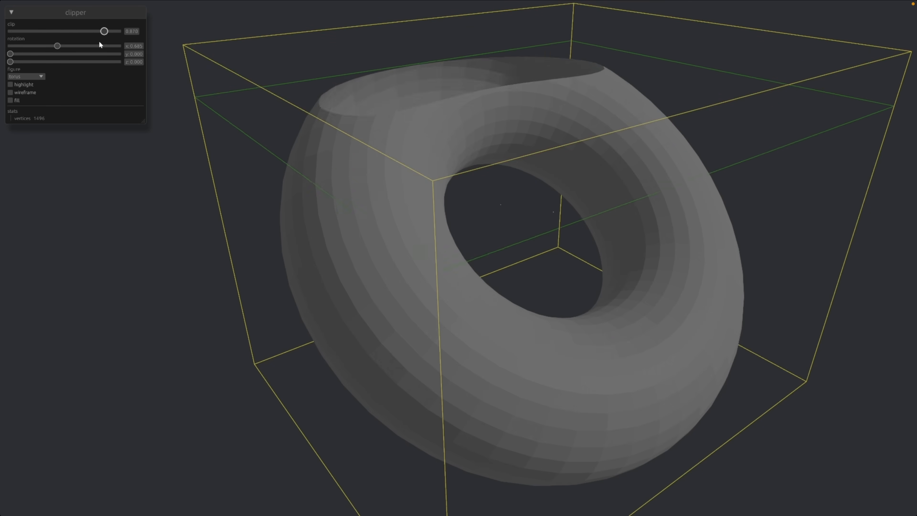
# Clip the torus down, restore it to 1.0, clip it again to a low bowl slice with highlighted edges.
pyautogui.moveTo(104, 31); pyautogui.dragTo(42, 30)
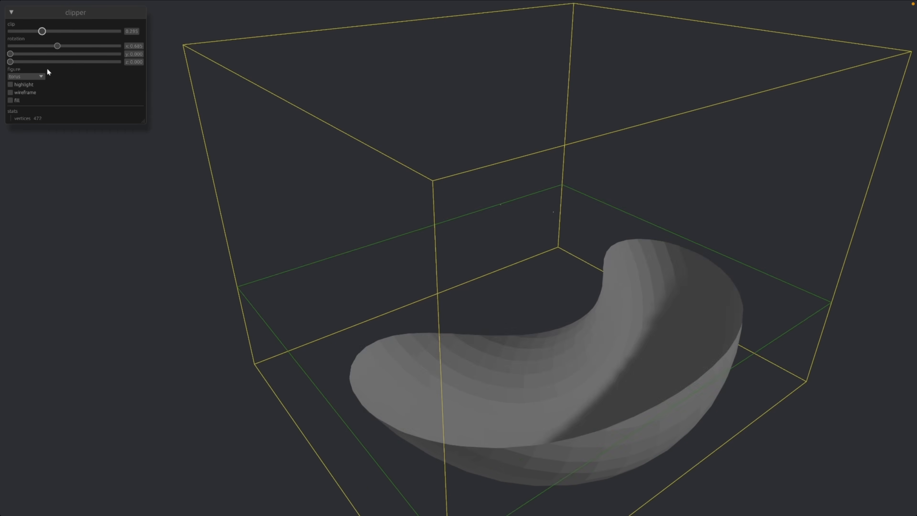
pyautogui.moveTo(42, 31); pyautogui.dragTo(118, 31)
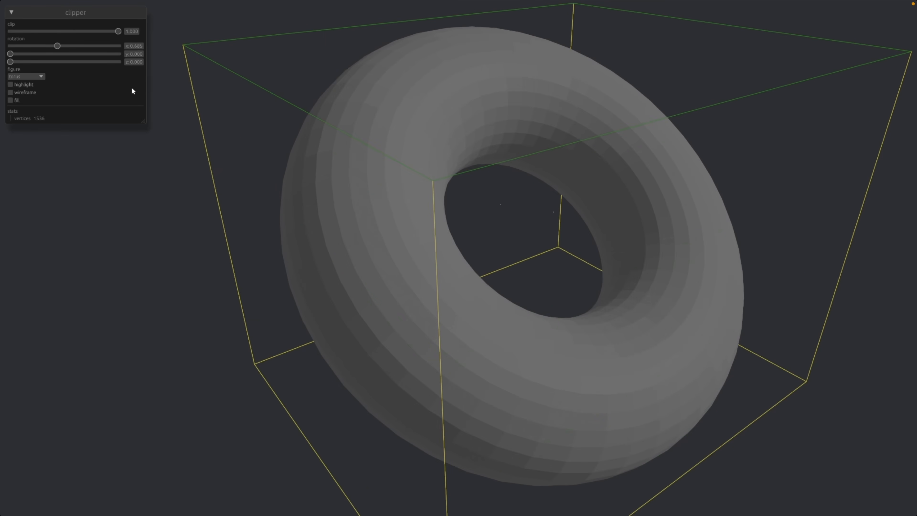
pyautogui.moveTo(118, 31); pyautogui.dragTo(42, 31)
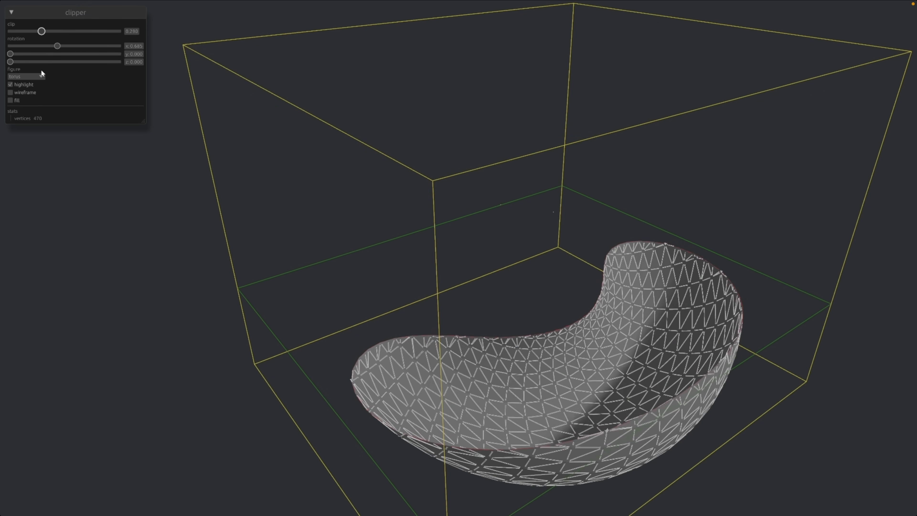
pyautogui.moveTo(42, 31); pyautogui.dragTo(81, 31)
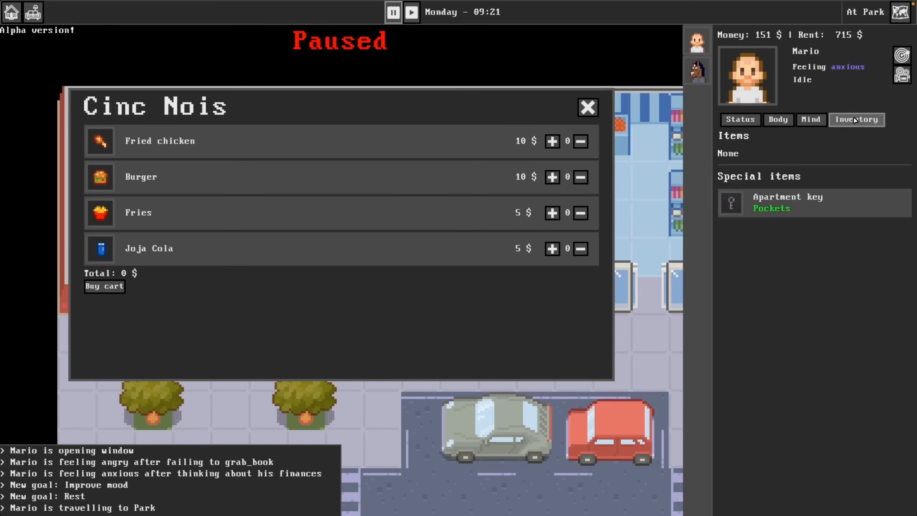
# Add a burger, fries and cola to the shop cart demo before the tradesman escort clip plays.
pyautogui.click(551, 177)
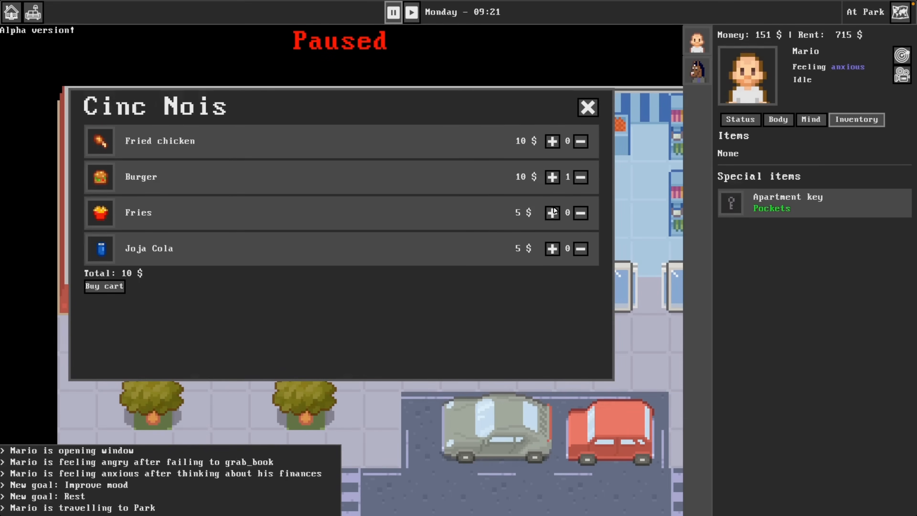
pyautogui.click(550, 212)
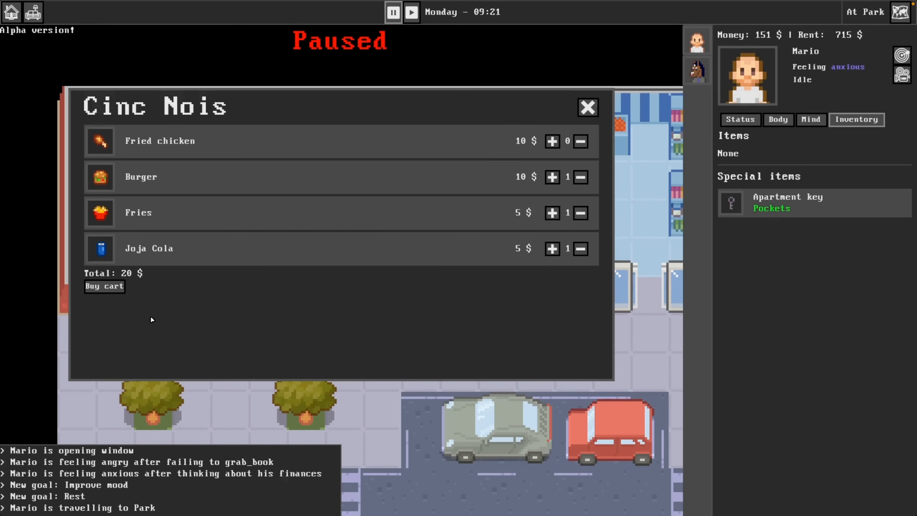
pyautogui.click(588, 107)
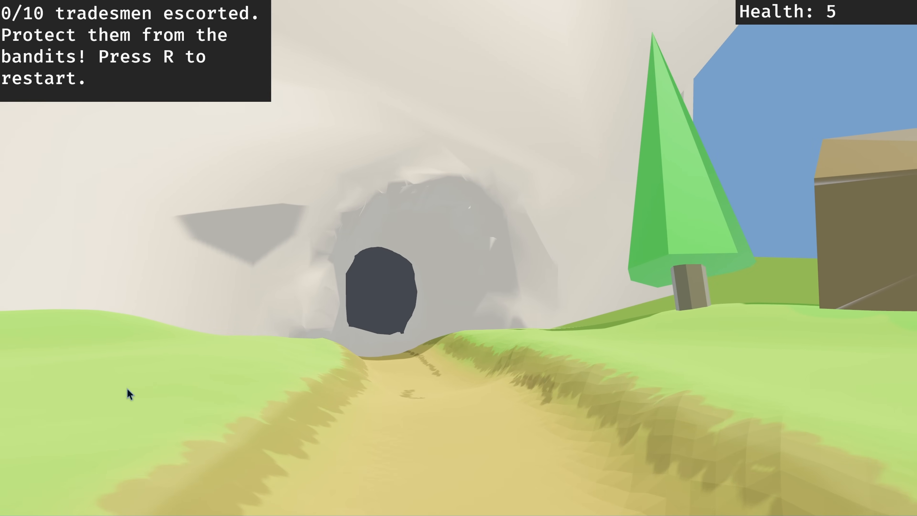
pyautogui.moveTo(275, 385)
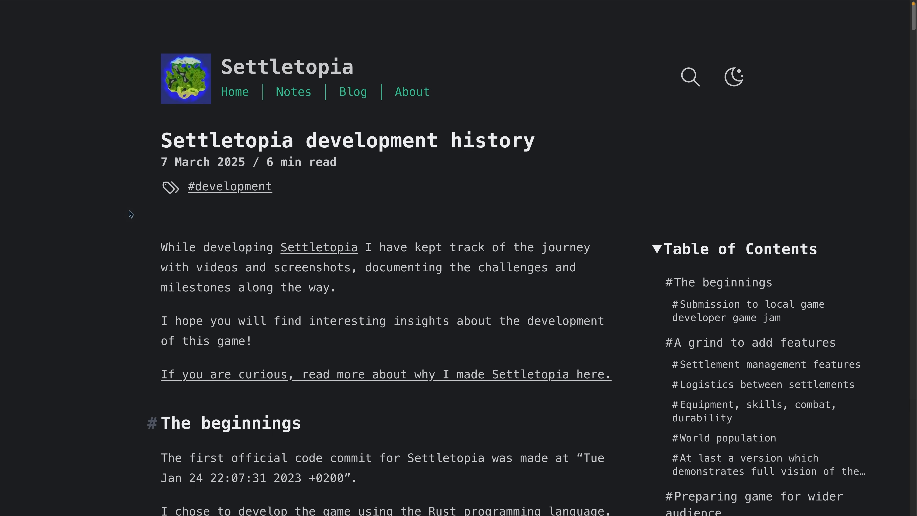
pyautogui.scroll(-3)
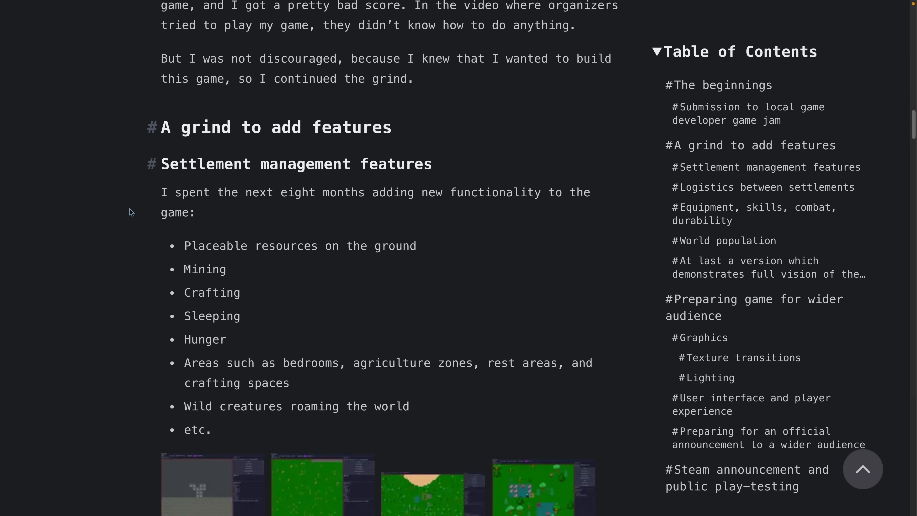
pyautogui.scroll(-3)
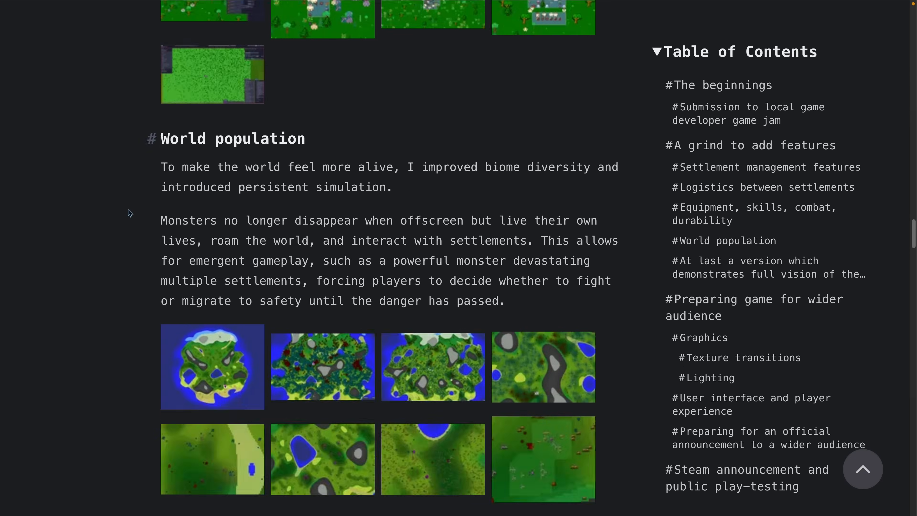
pyautogui.scroll(-3)
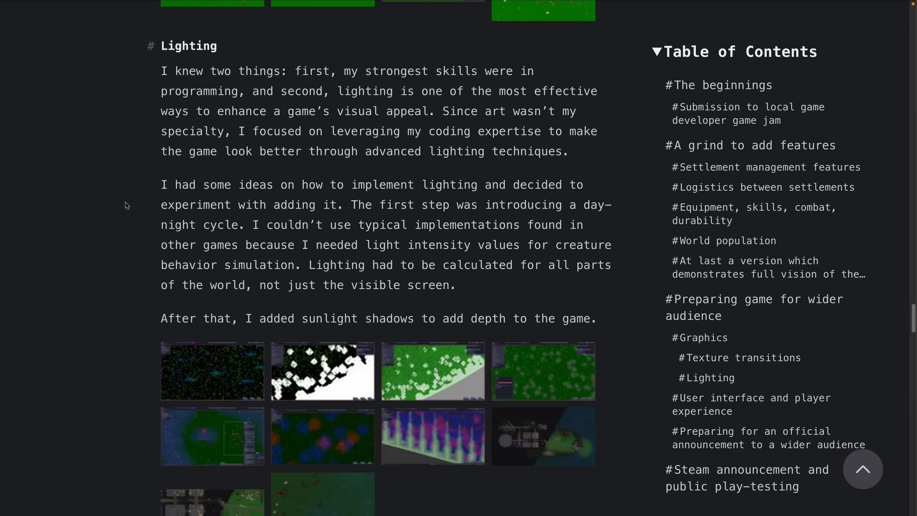
pyautogui.scroll(-3)
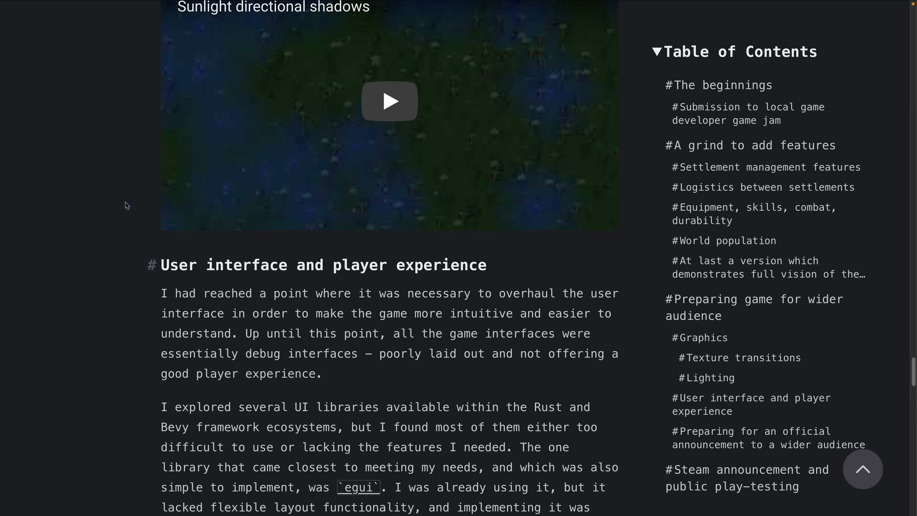
pyautogui.scroll(-3)
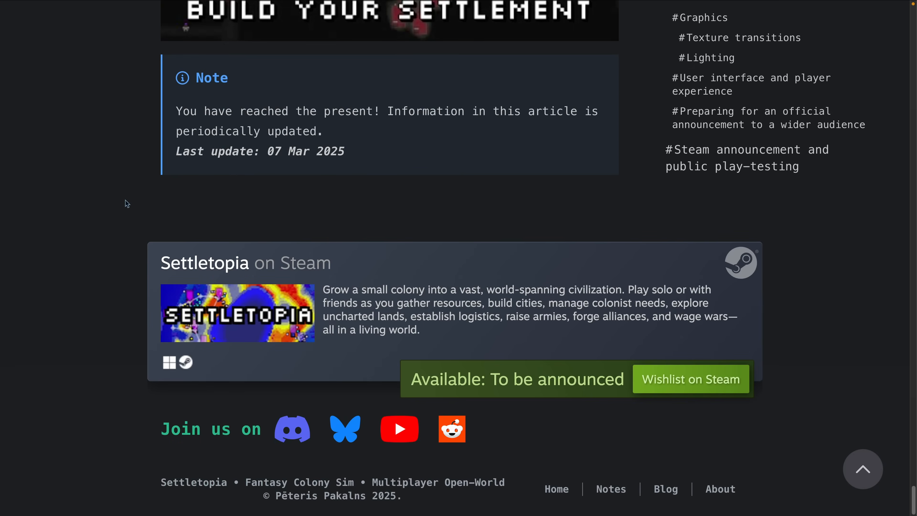
pyautogui.scroll(3)
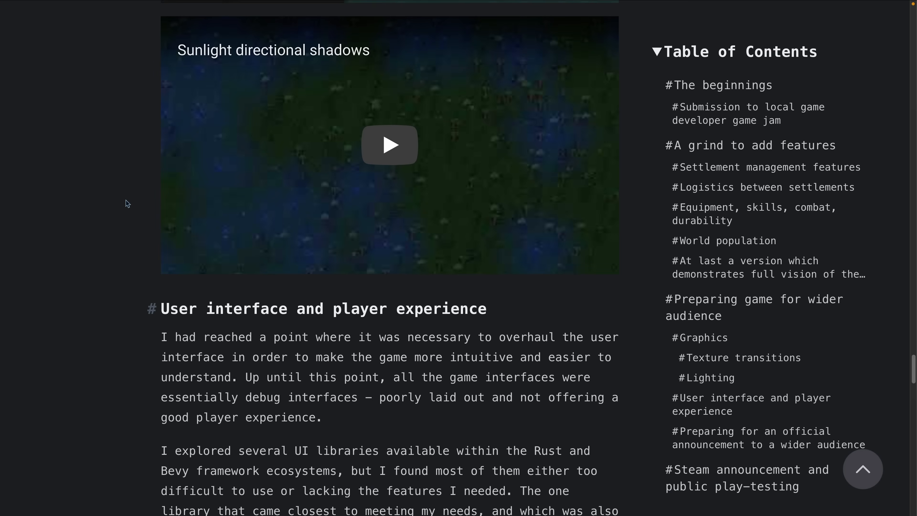